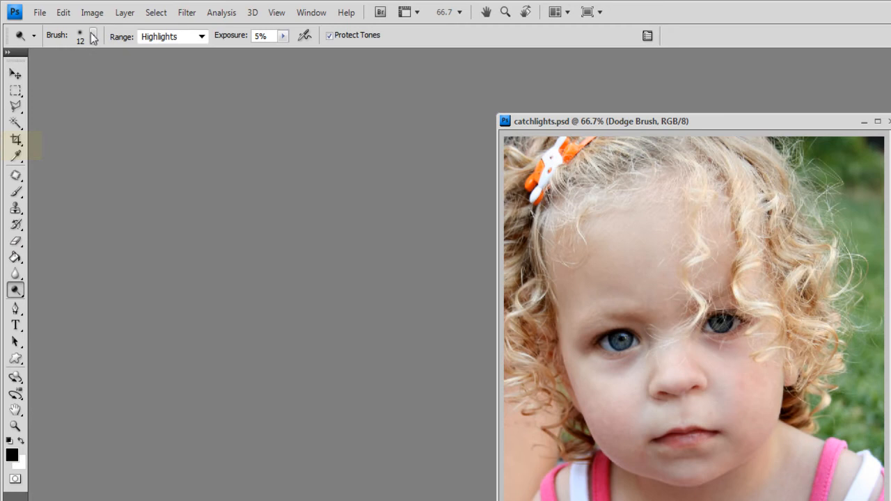
Limit the Dodge tool range to Highlights, then open a second window of catchlights.psd.
{"action": "left_click", "coordinate": [94, 36]}
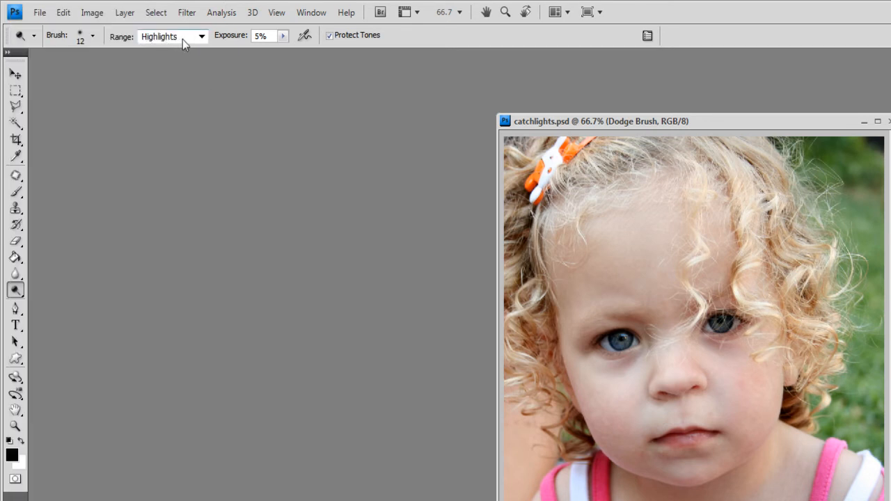
{"action": "mouse_move", "coordinate": [190, 51]}
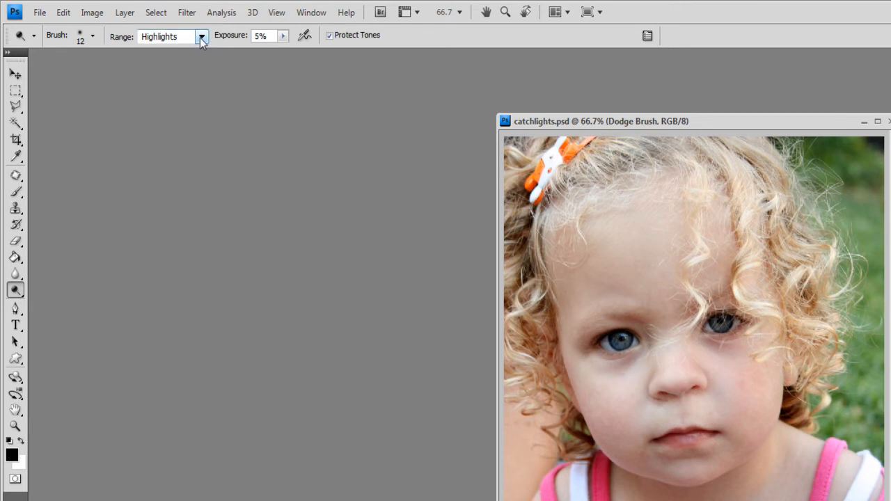
{"action": "mouse_move", "coordinate": [201, 35]}
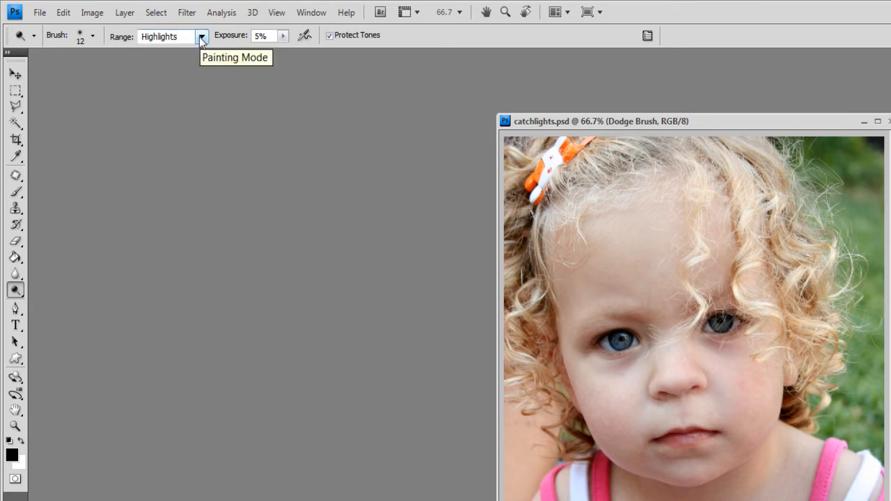
{"action": "left_click", "coordinate": [201, 35]}
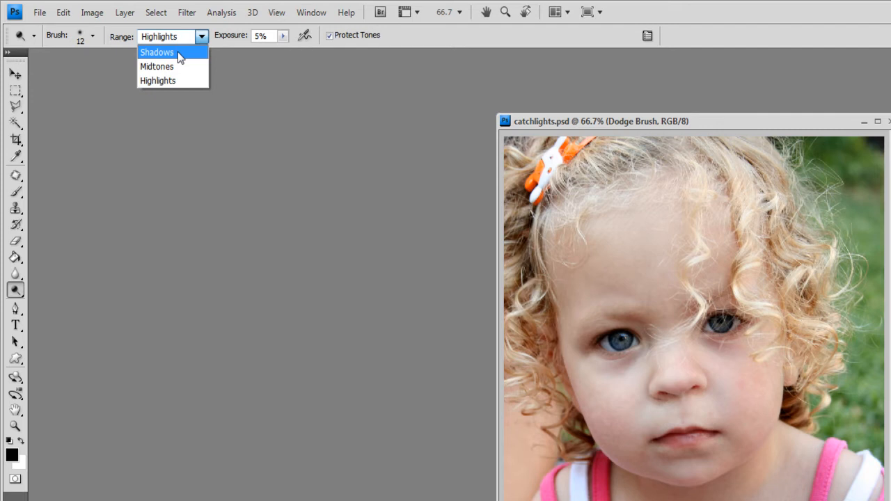
{"action": "mouse_move", "coordinate": [158, 80]}
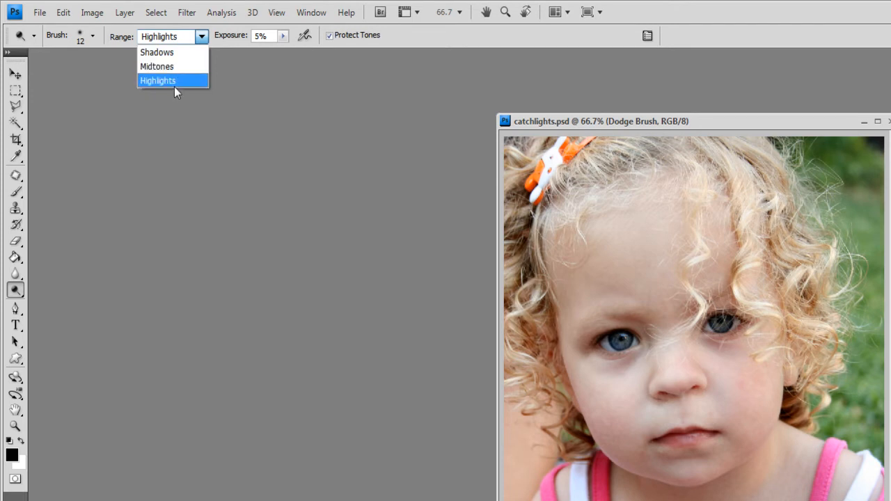
{"action": "left_click", "coordinate": [158, 80]}
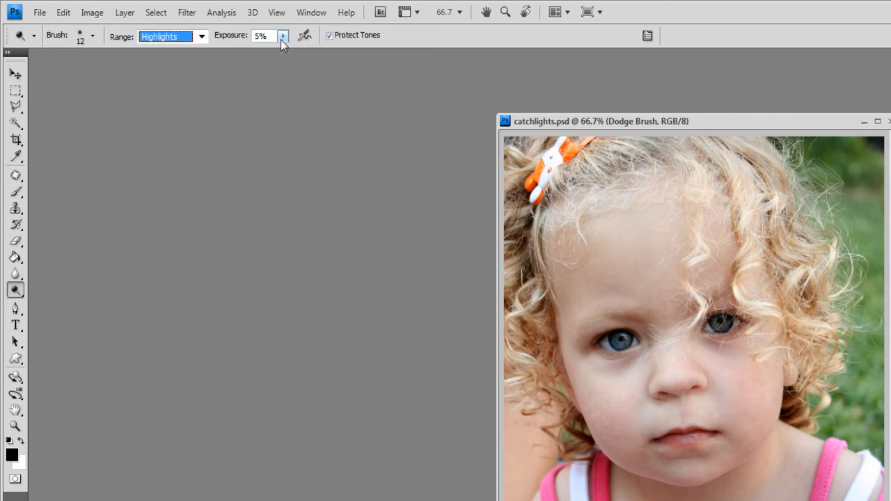
{"action": "mouse_move", "coordinate": [259, 47]}
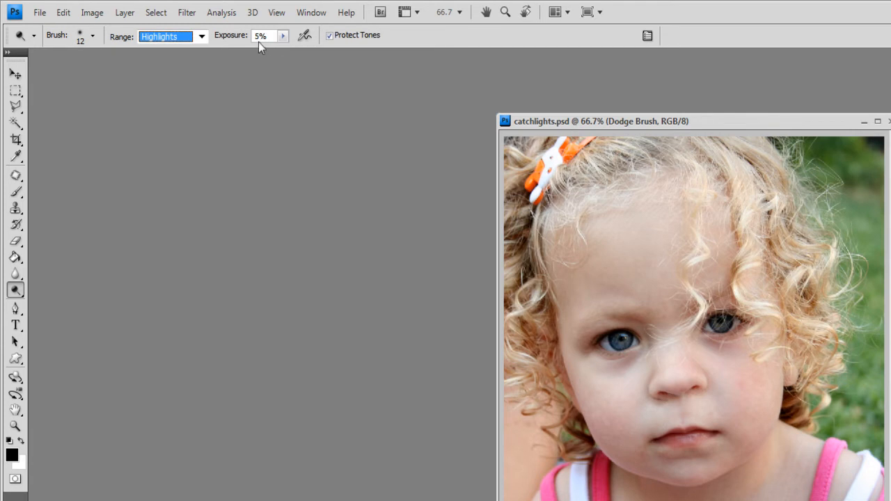
{"action": "mouse_move", "coordinate": [306, 38]}
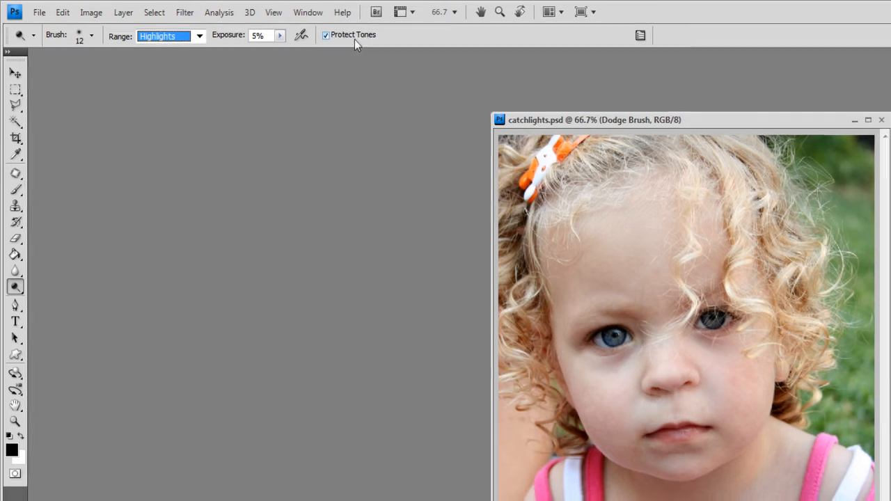
{"action": "left_click", "coordinate": [215, 9]}
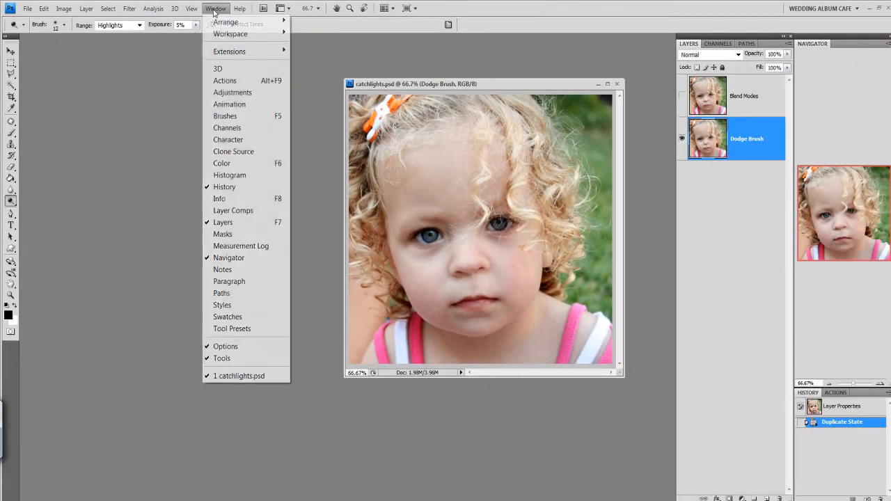
{"action": "mouse_move", "coordinate": [225, 22]}
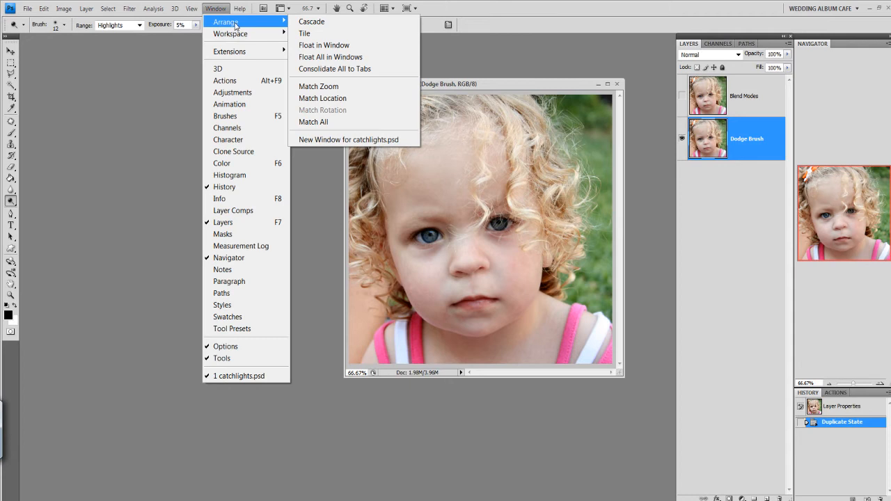
{"action": "mouse_move", "coordinate": [348, 139]}
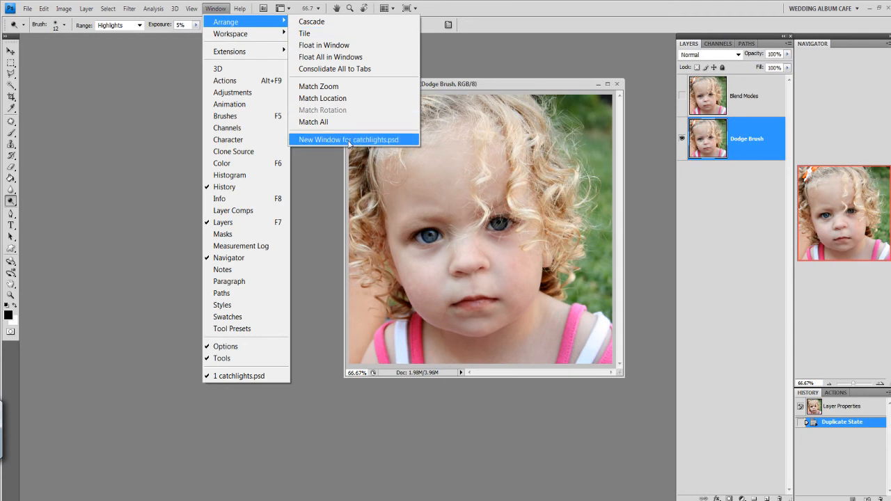
{"action": "left_click", "coordinate": [348, 139]}
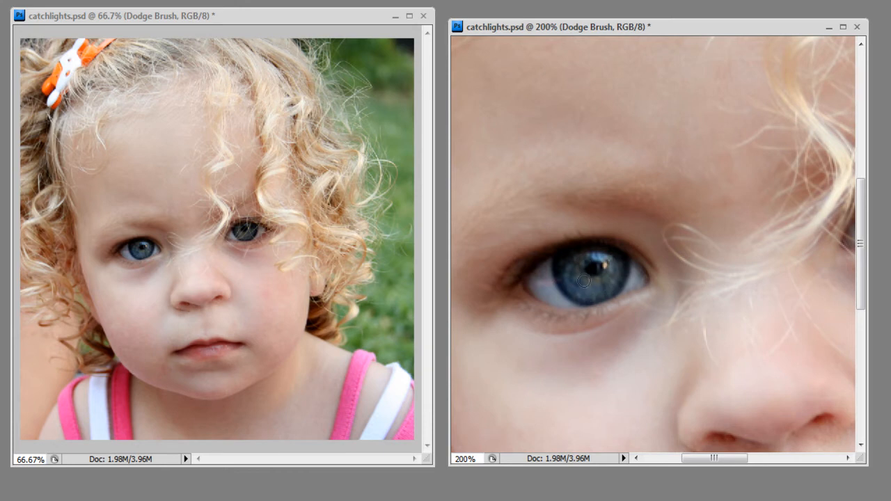
{"action": "mouse_move", "coordinate": [606, 298]}
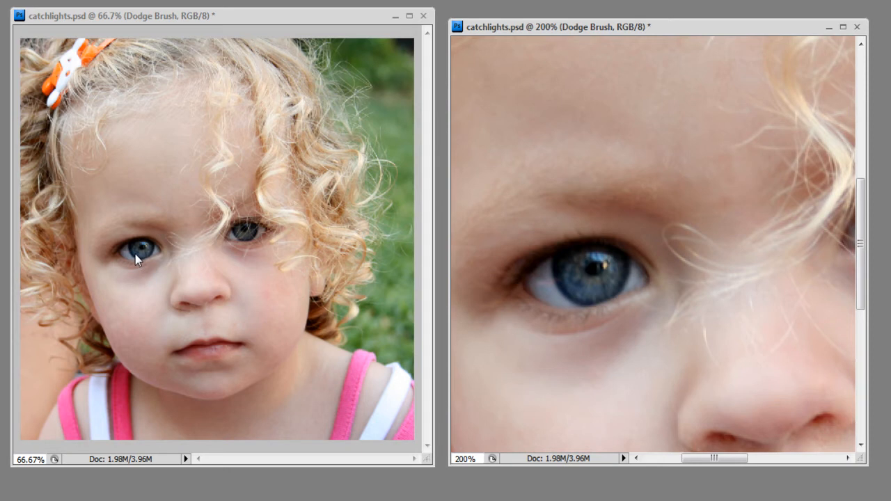
{"action": "mouse_move", "coordinate": [407, 371]}
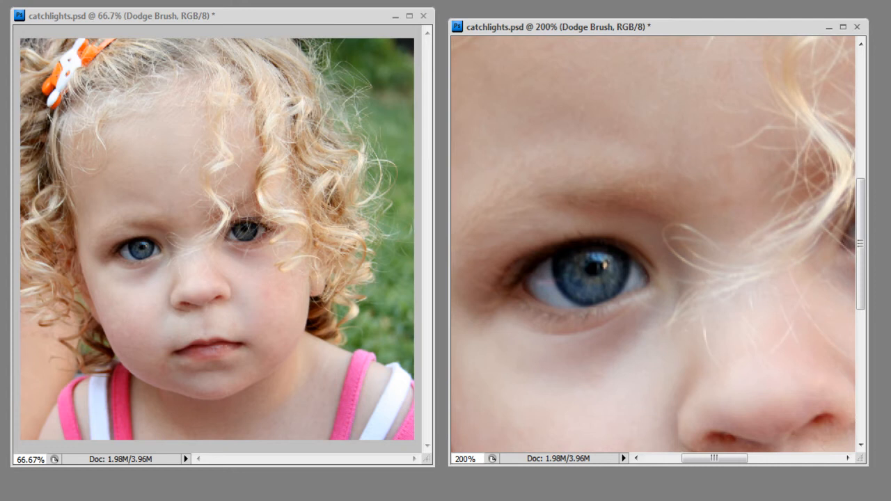
{"action": "mouse_move", "coordinate": [590, 228]}
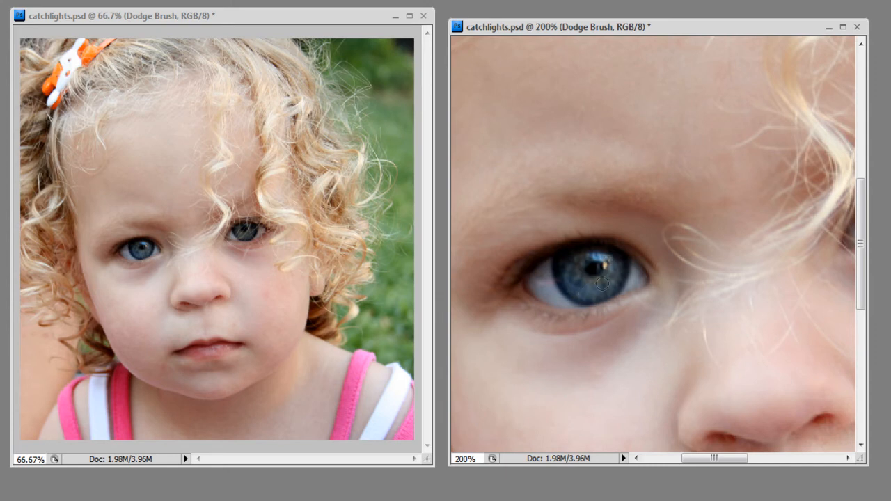
{"action": "mouse_move", "coordinate": [600, 261]}
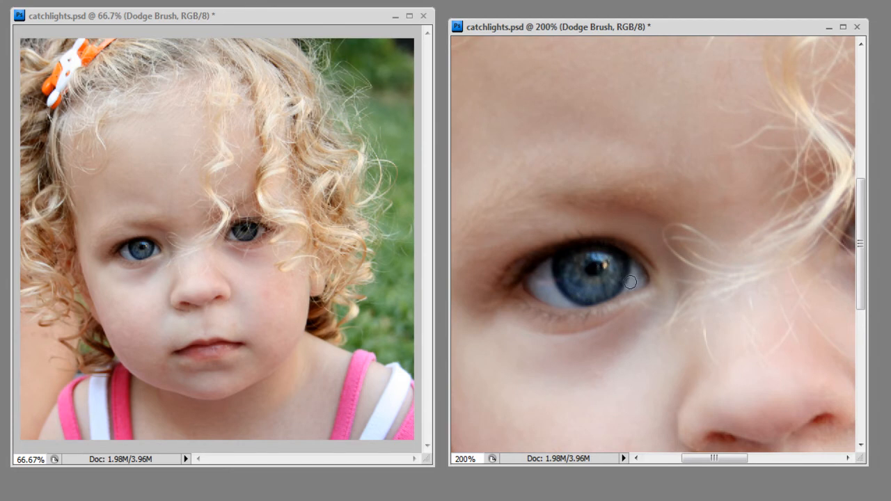
{"action": "mouse_move", "coordinate": [604, 272]}
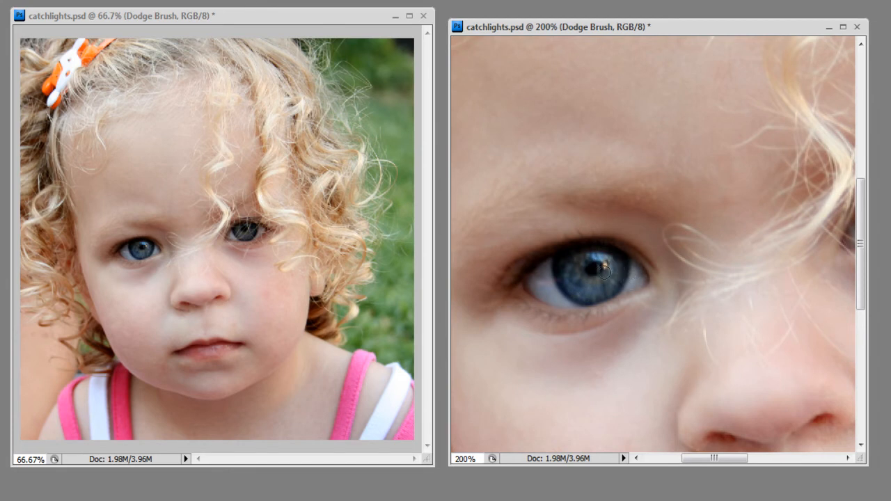
{"action": "mouse_move", "coordinate": [697, 270]}
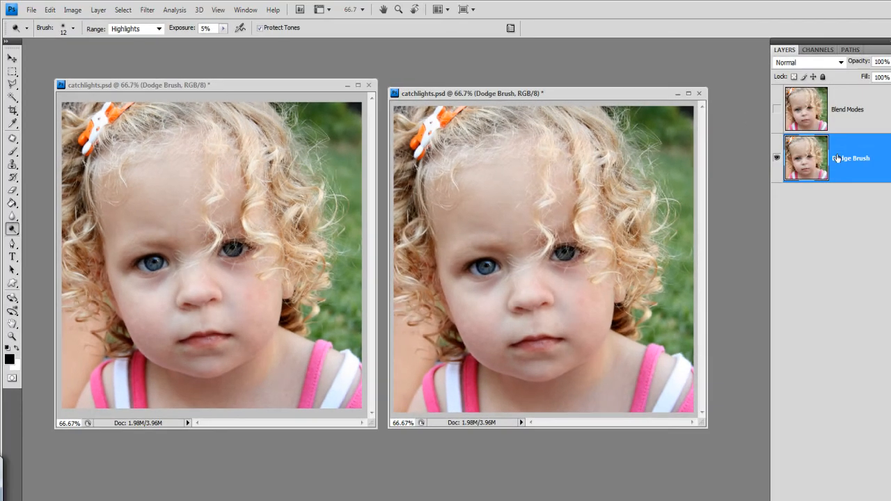
{"action": "mouse_move", "coordinate": [862, 150]}
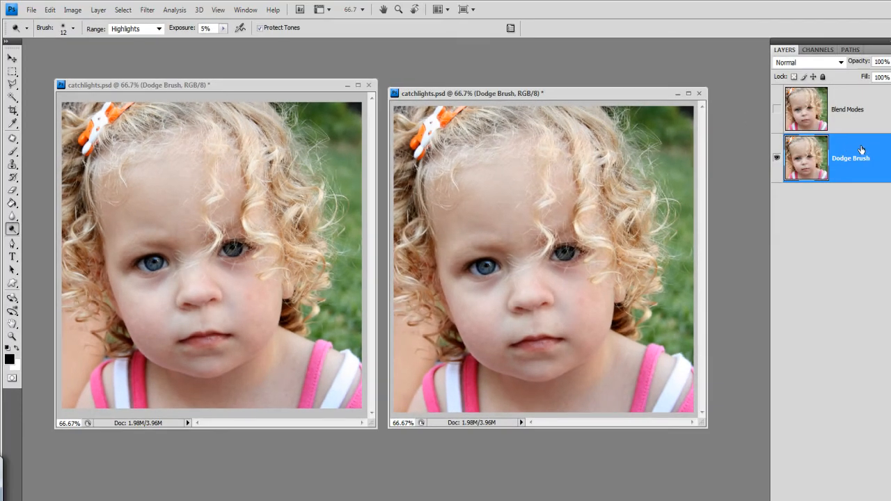
{"action": "mouse_move", "coordinate": [838, 134]}
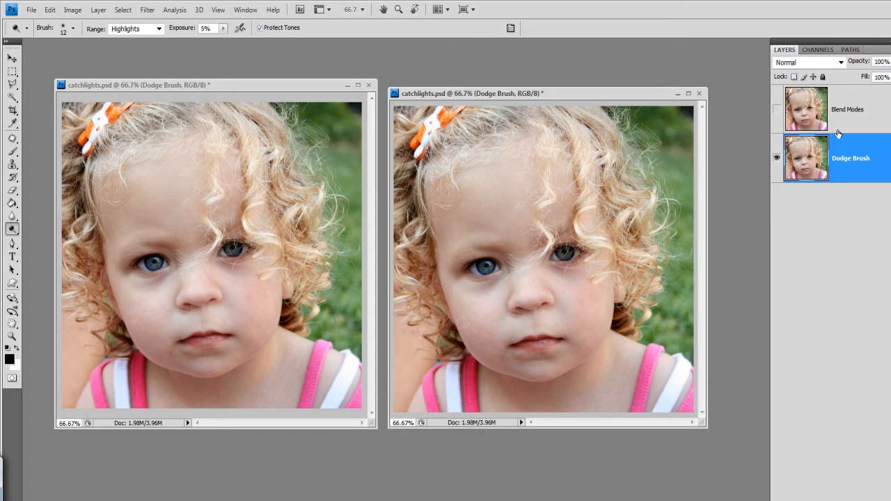
{"action": "mouse_move", "coordinate": [845, 118]}
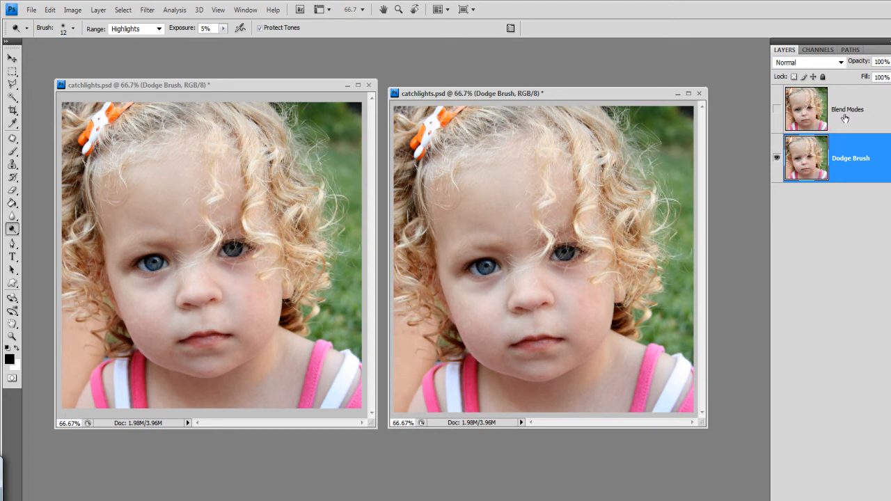
{"action": "mouse_move", "coordinate": [854, 114]}
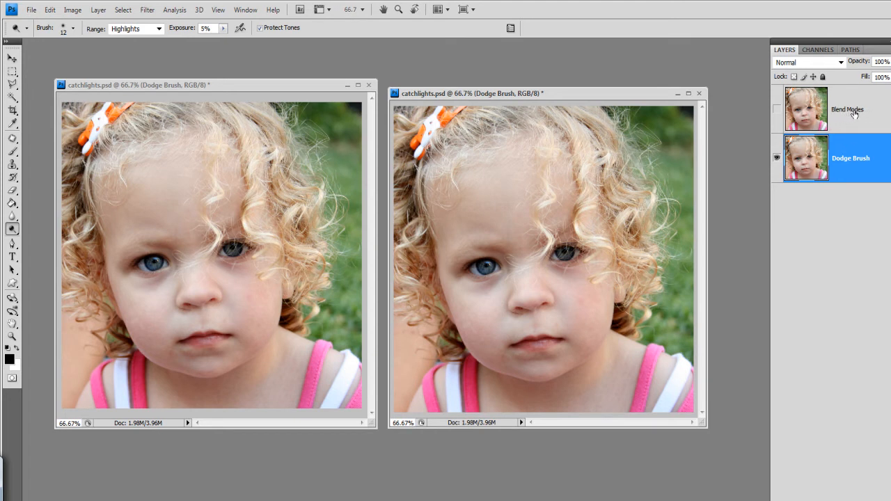
Make the Blend Modes layer active in the Layers panel instead of Dodge Brush.
{"action": "left_click", "coordinate": [847, 109]}
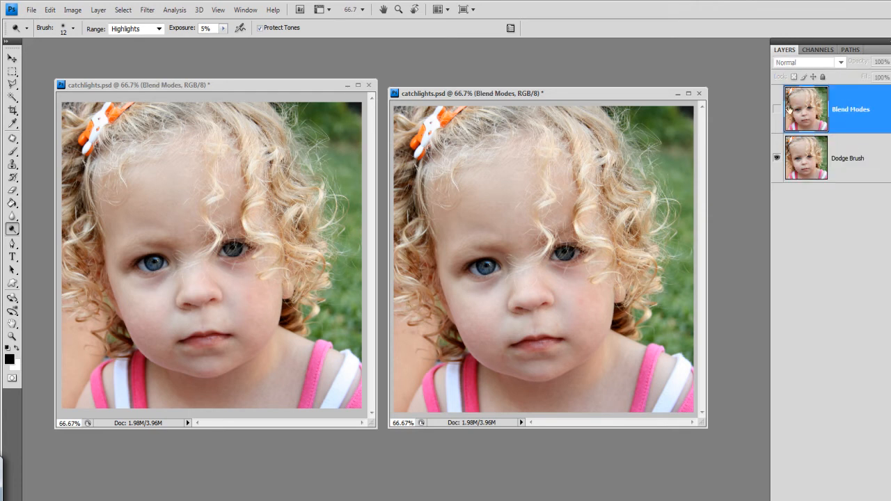
{"action": "left_click", "coordinate": [777, 109]}
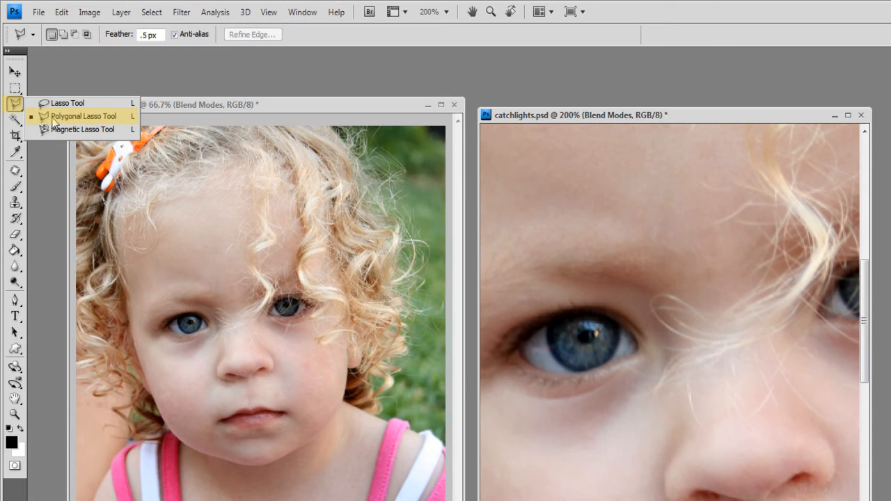
Copy the polygonal-lasso selection of the left iris onto new Layer 1 via Layer via Copy.
{"action": "left_click", "coordinate": [83, 116]}
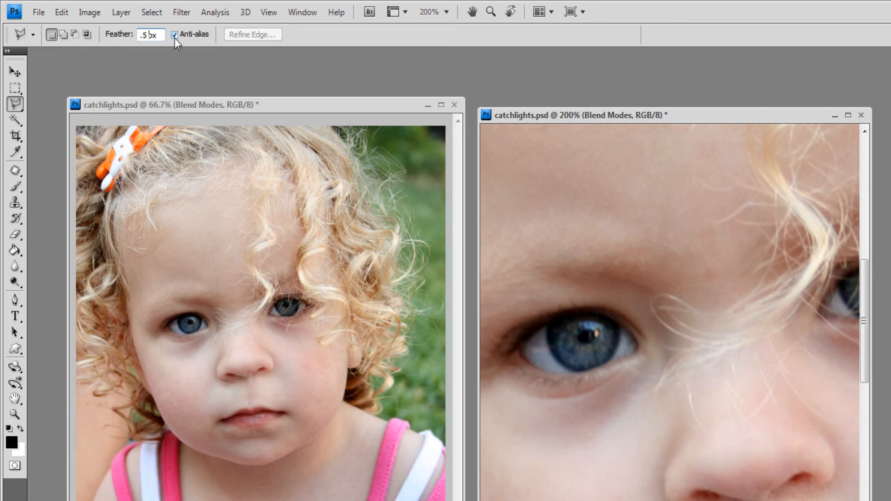
{"action": "mouse_move", "coordinate": [585, 362]}
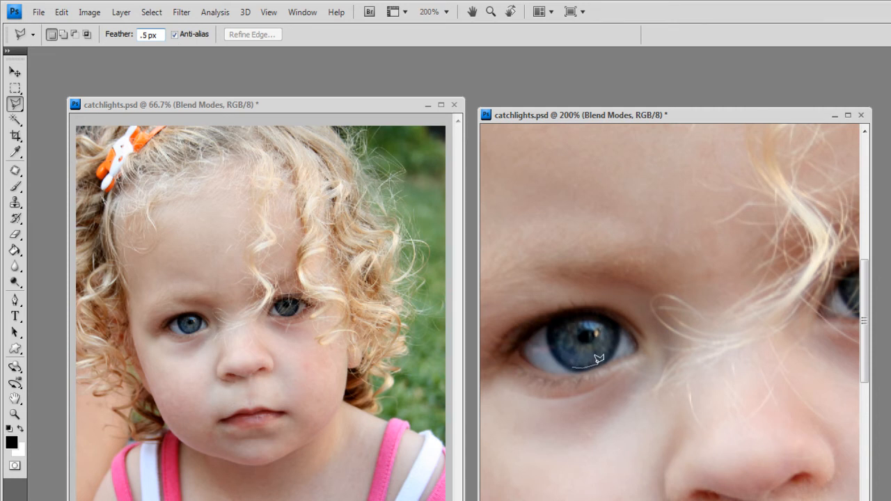
{"action": "mouse_move", "coordinate": [605, 356]}
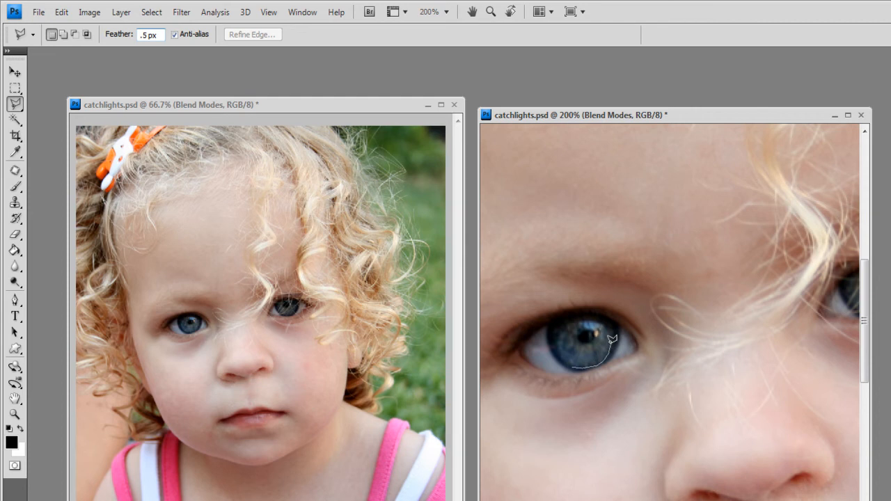
{"action": "mouse_move", "coordinate": [604, 317]}
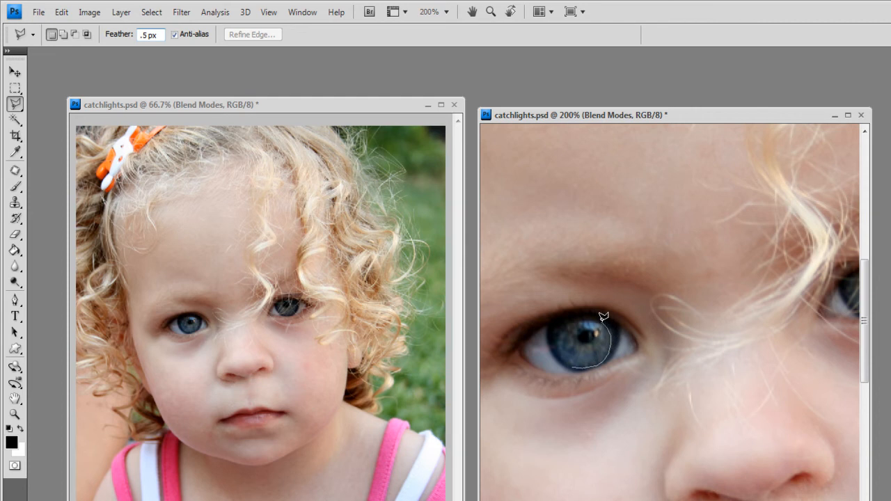
{"action": "mouse_move", "coordinate": [553, 337]}
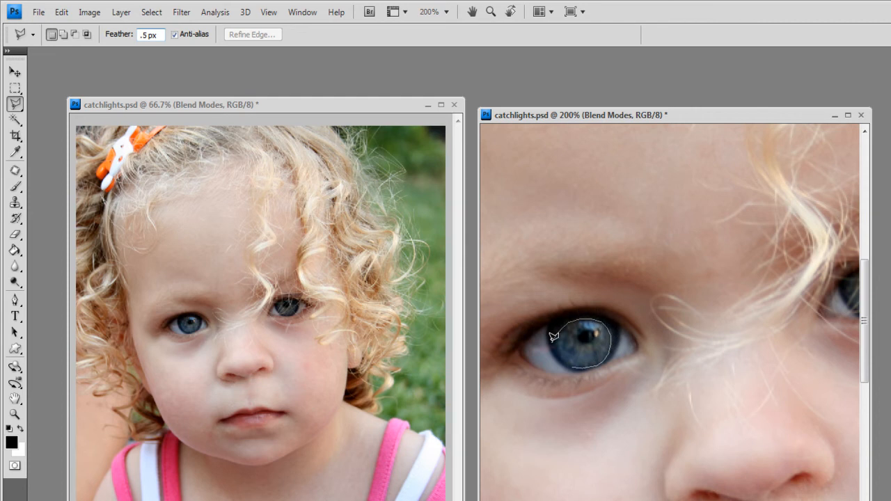
{"action": "mouse_move", "coordinate": [560, 352]}
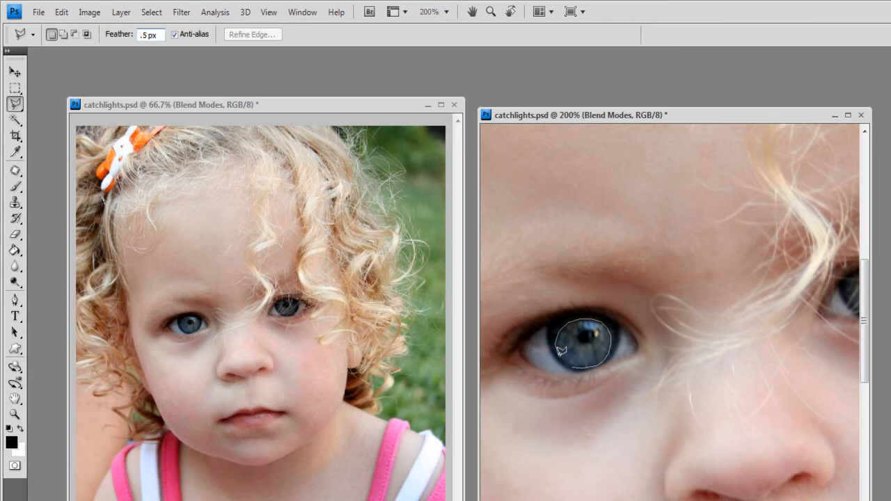
{"action": "mouse_move", "coordinate": [566, 359]}
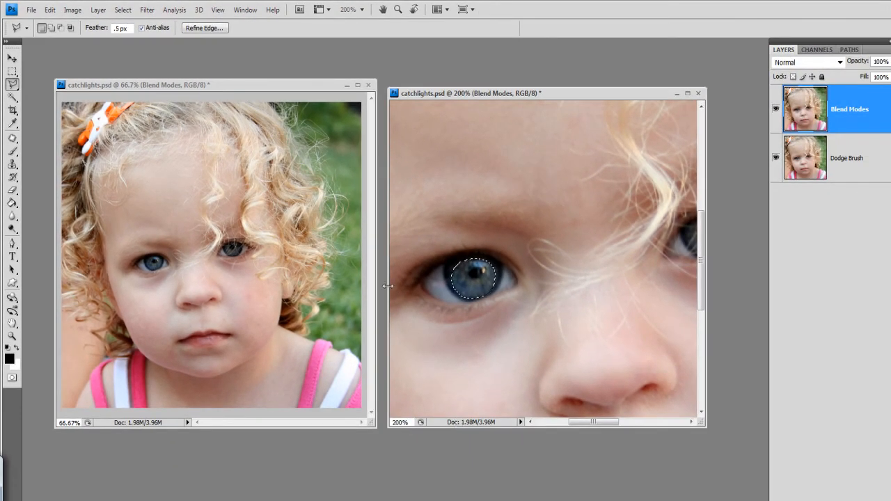
{"action": "right_click", "coordinate": [477, 292]}
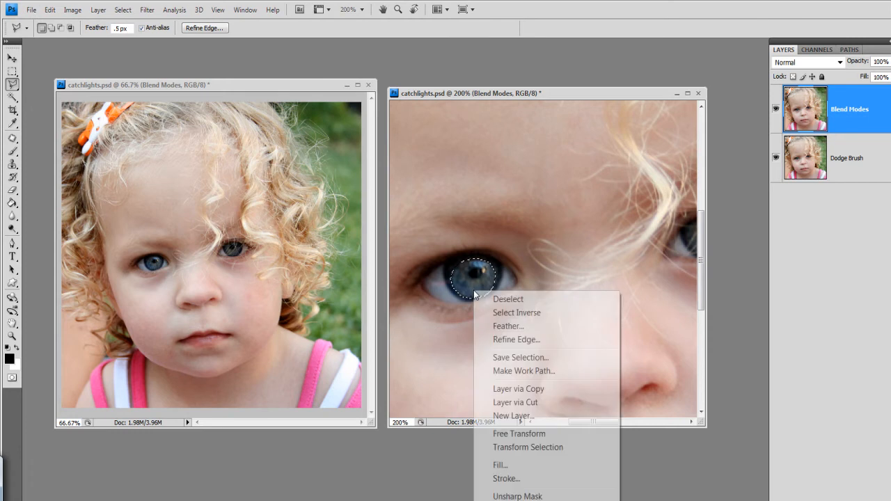
{"action": "mouse_move", "coordinate": [519, 389]}
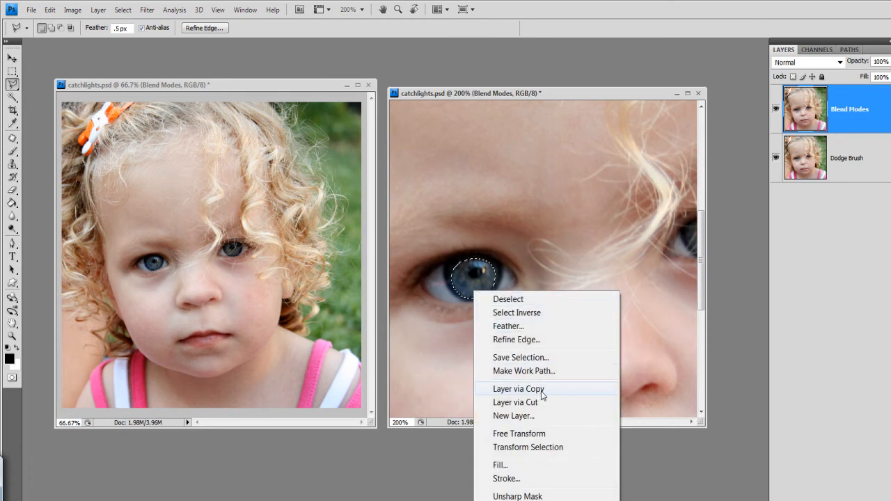
{"action": "left_click", "coordinate": [518, 389]}
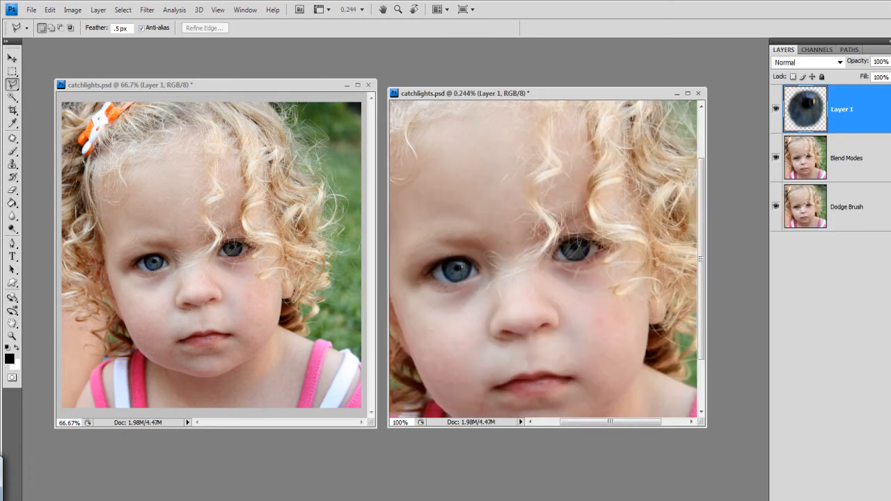
Set Layer 1's blend mode to Color Dodge to brighten the iris.
{"action": "left_click", "coordinate": [807, 62]}
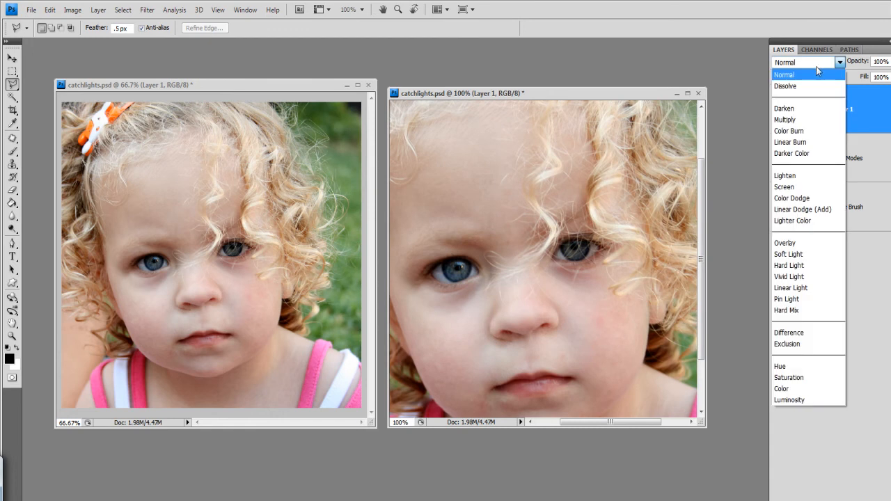
{"action": "mouse_move", "coordinate": [806, 170]}
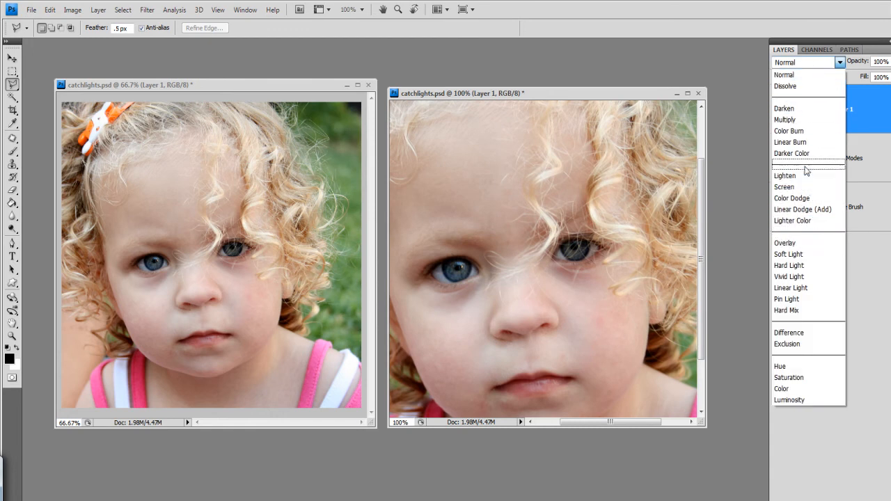
{"action": "left_click", "coordinate": [791, 197]}
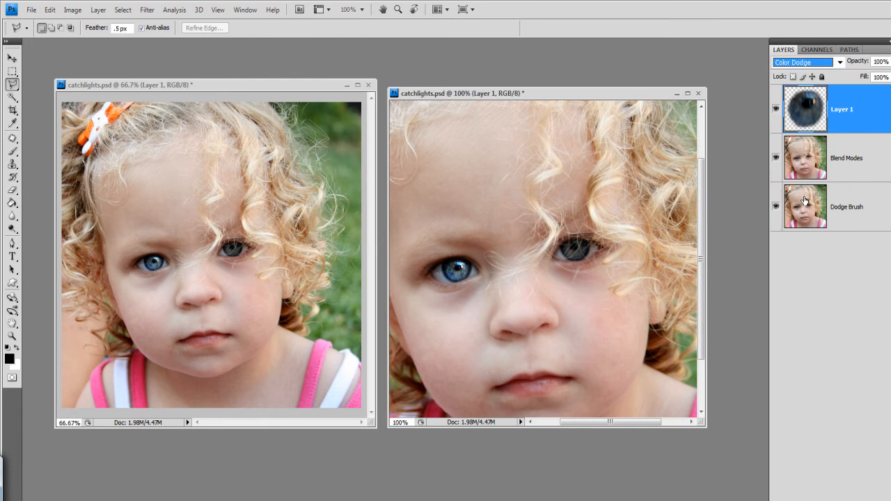
{"action": "mouse_move", "coordinate": [775, 186]}
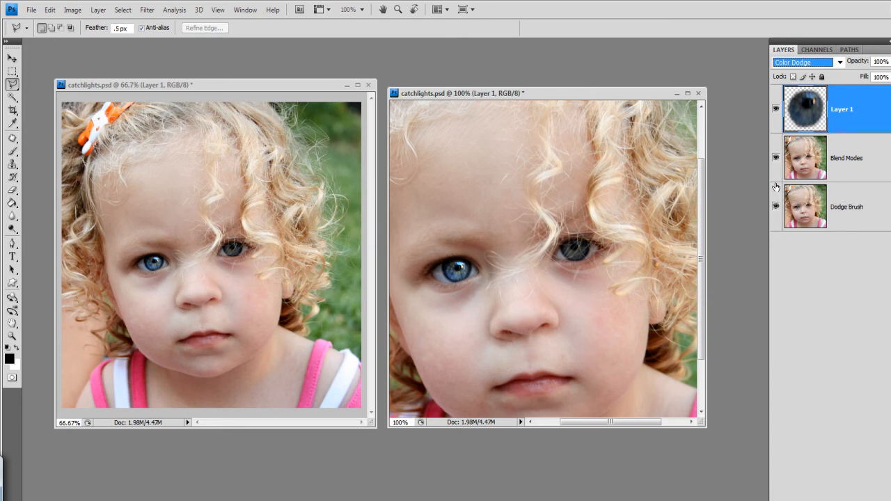
{"action": "left_click", "coordinate": [775, 157]}
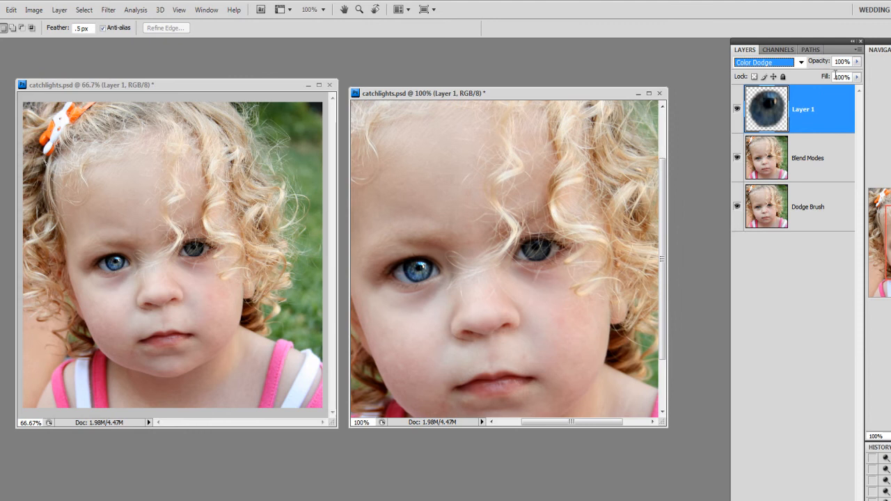
Lower Layer 1's opacity to 12%.
{"action": "left_click", "coordinate": [857, 61]}
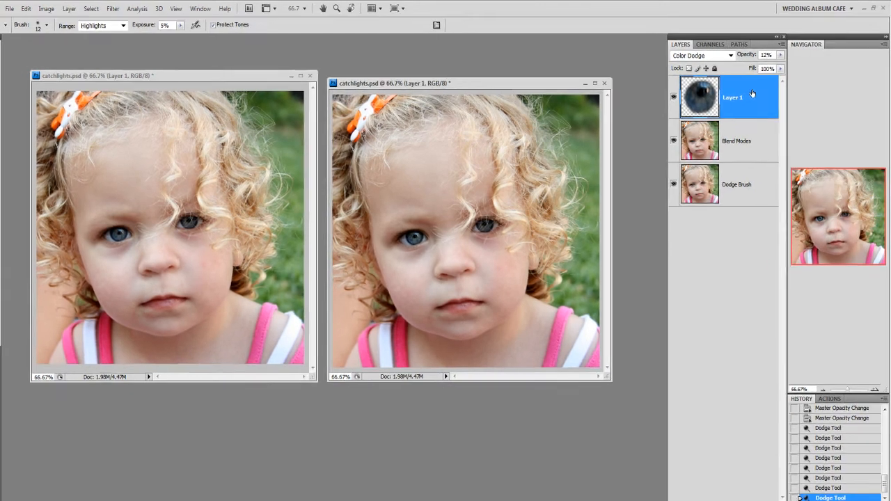
Merge Layer 1's brightened iris down into the Blend Modes layer.
{"action": "left_click", "coordinate": [764, 430]}
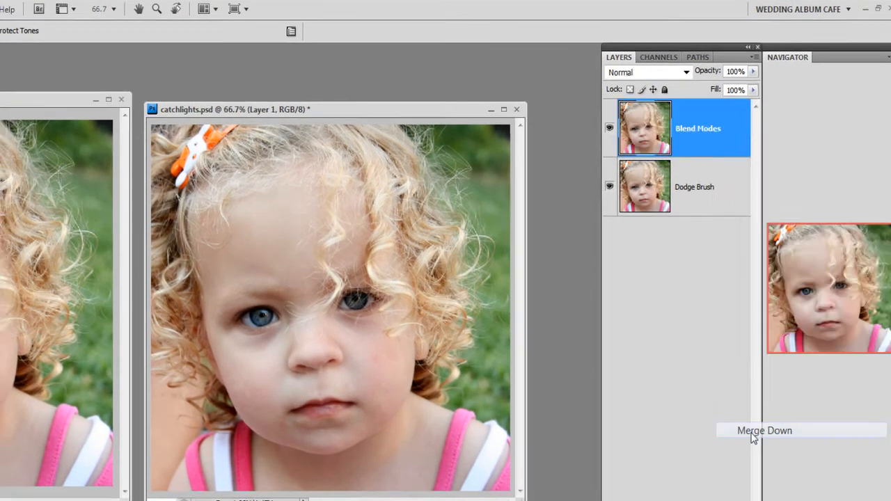
{"action": "left_click", "coordinate": [765, 430]}
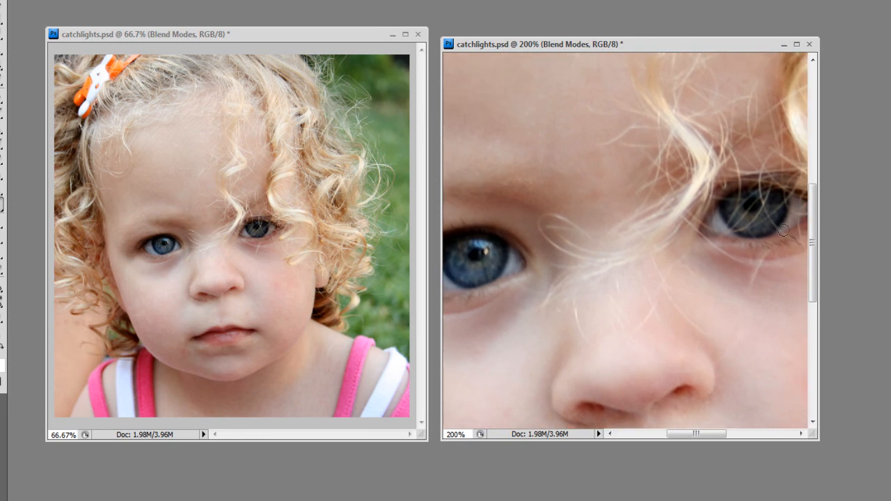
{"action": "mouse_move", "coordinate": [611, 360]}
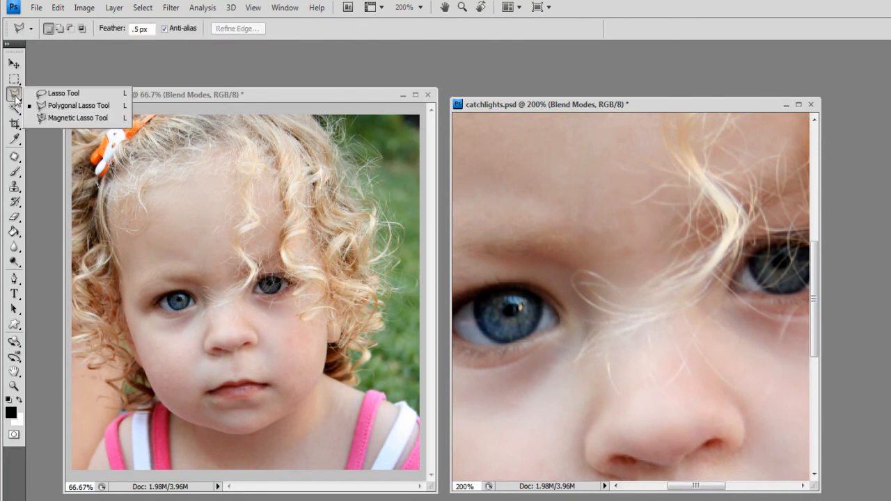
{"action": "mouse_move", "coordinate": [494, 94]}
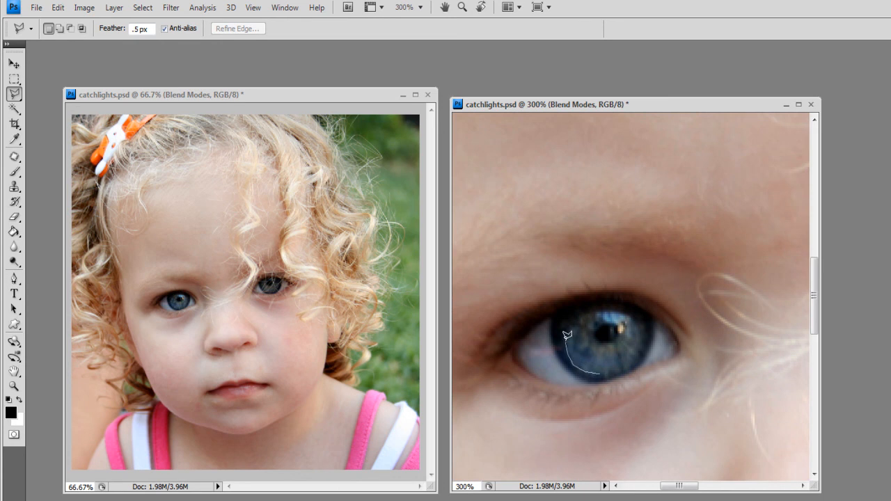
Trace a lasso selection around the brighter eye's iris at 300% zoom.
{"action": "left_click_drag", "start_coordinate": [569, 340], "coordinate": [601, 305]}
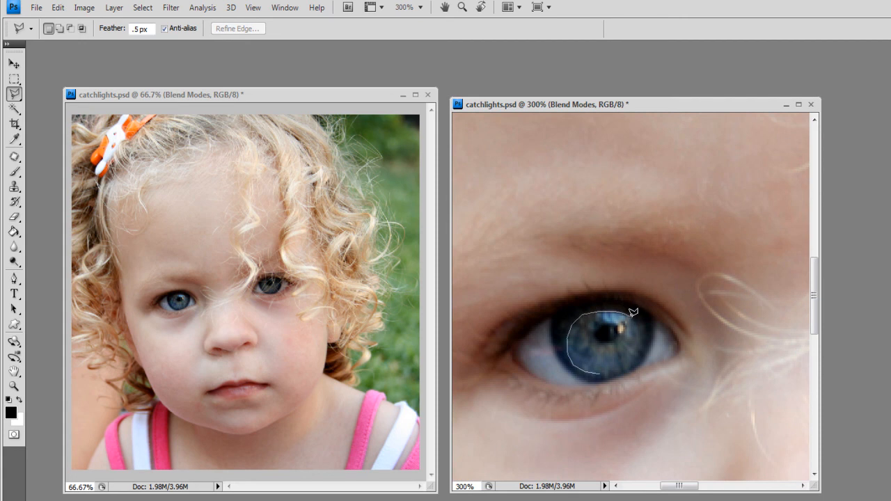
{"action": "mouse_move", "coordinate": [642, 346]}
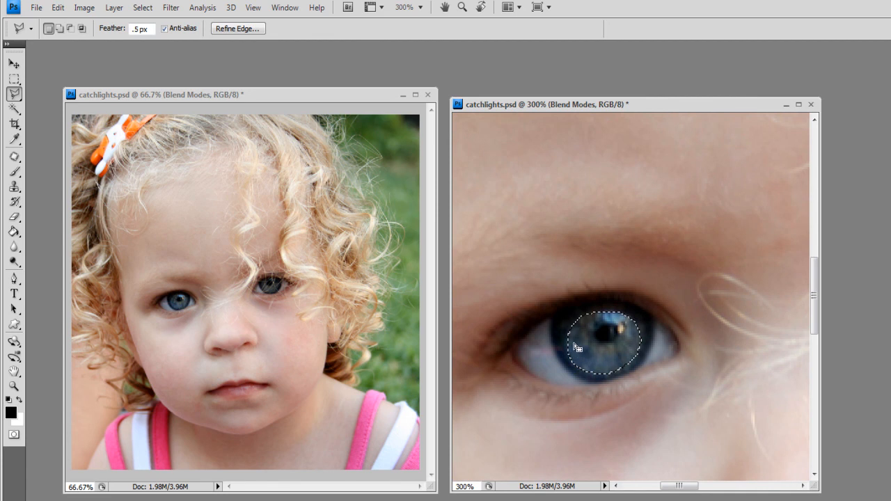
Duplicate the selected iris onto a new Layer 1 with Ctrl+J.
{"action": "key", "text": "ctrl+j"}
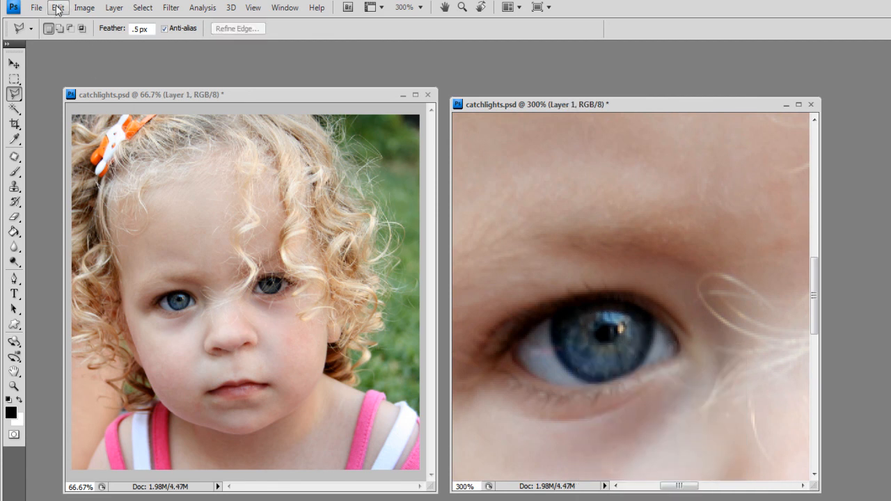
{"action": "left_click", "coordinate": [57, 8]}
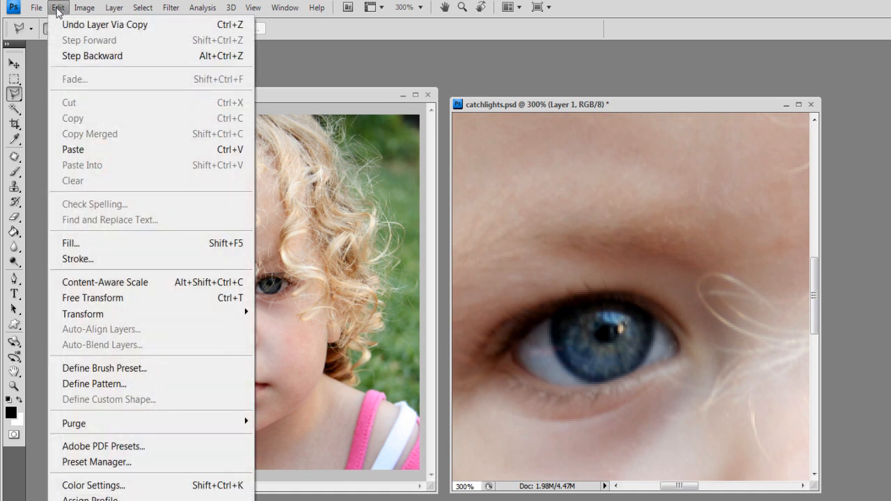
{"action": "mouse_move", "coordinate": [83, 314]}
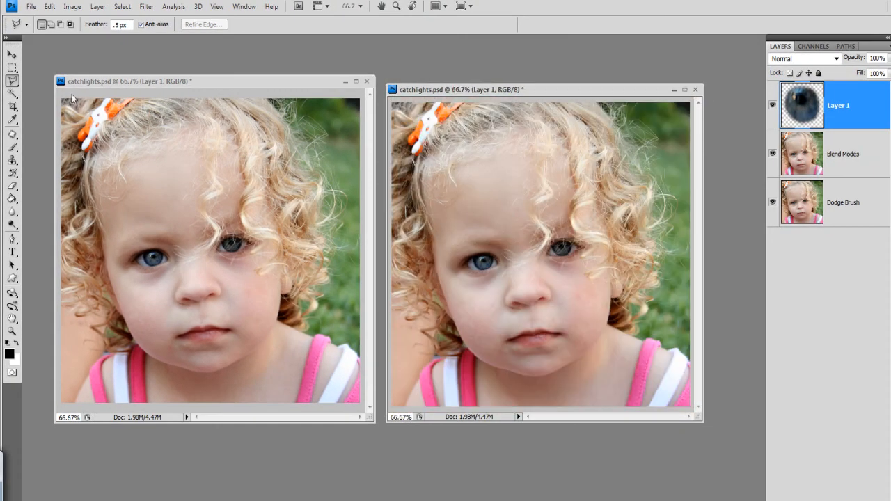
Select the Move Tool to position the iris copy over the flat eye.
{"action": "left_click", "coordinate": [12, 54]}
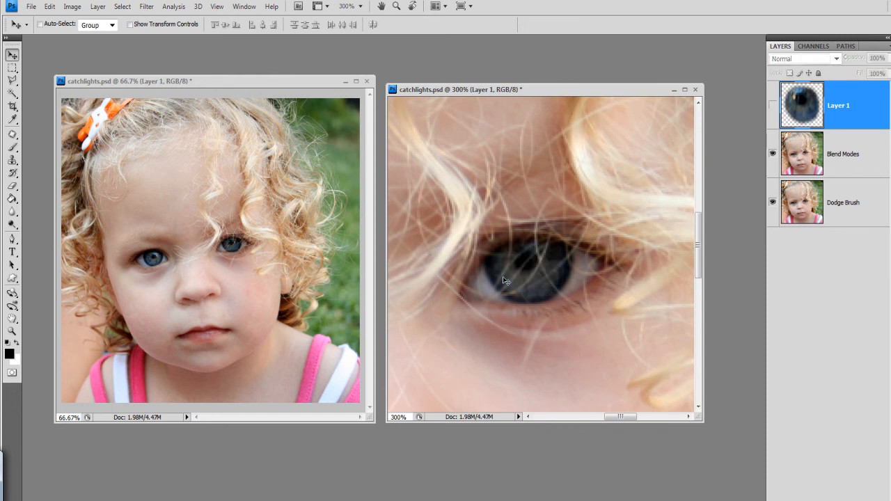
{"action": "mouse_move", "coordinate": [502, 283]}
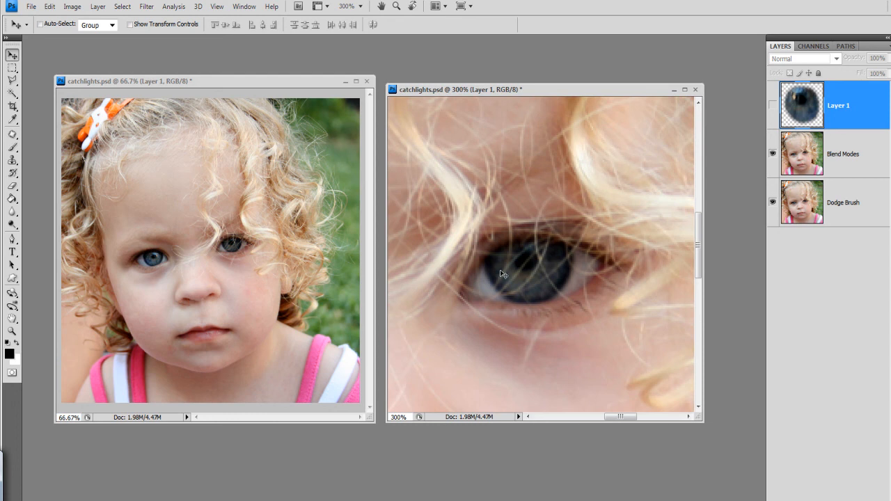
{"action": "mouse_move", "coordinate": [723, 128]}
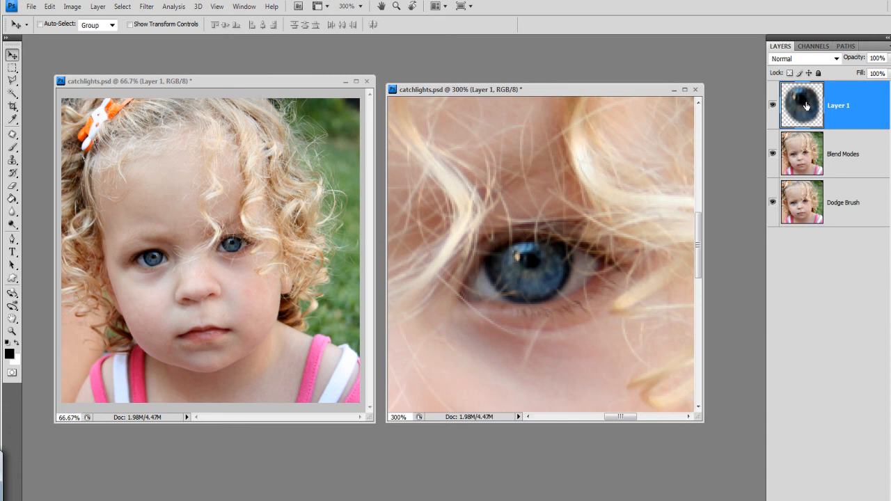
Set Layer 1's blend mode to Lighten over the right-hand eye.
{"action": "left_click", "coordinate": [804, 57]}
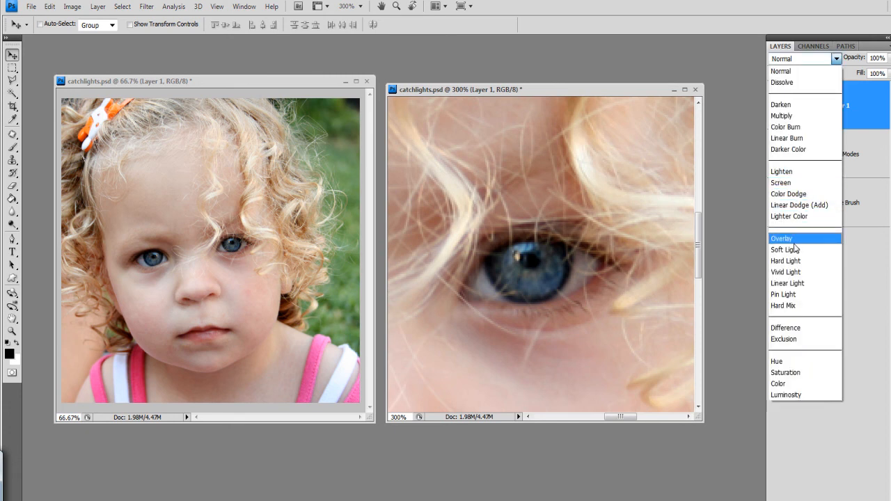
{"action": "left_click", "coordinate": [781, 171]}
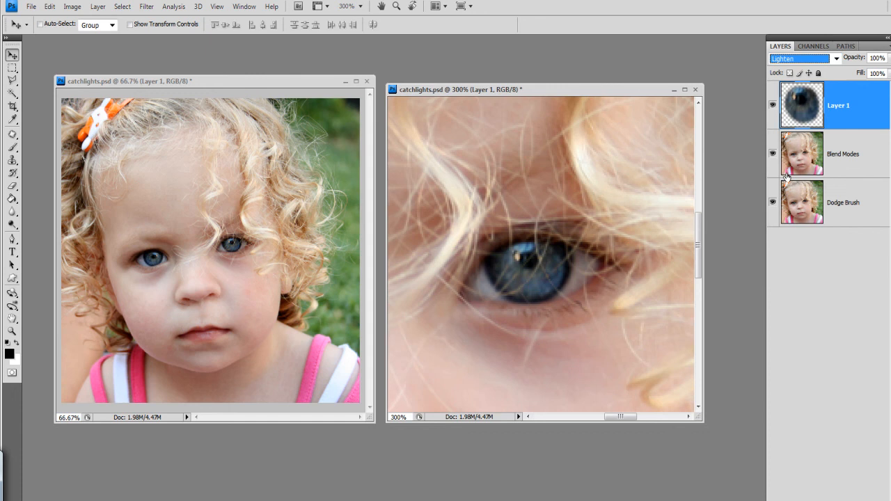
{"action": "mouse_move", "coordinate": [507, 299]}
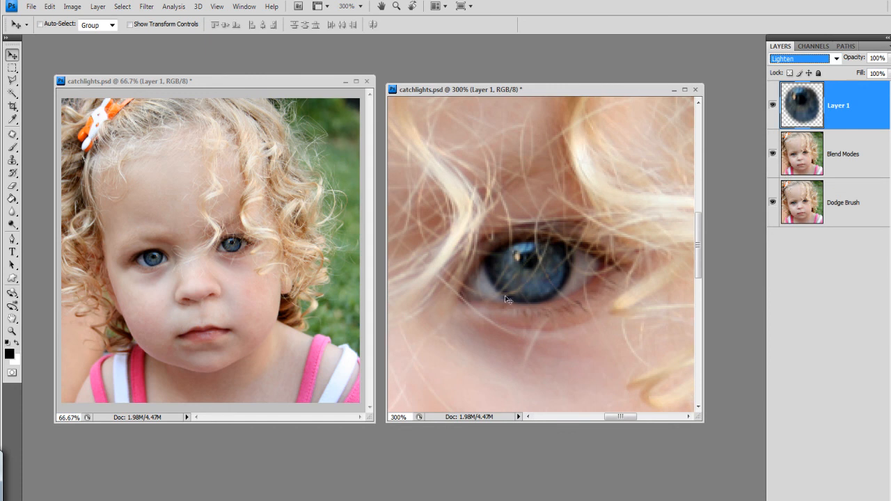